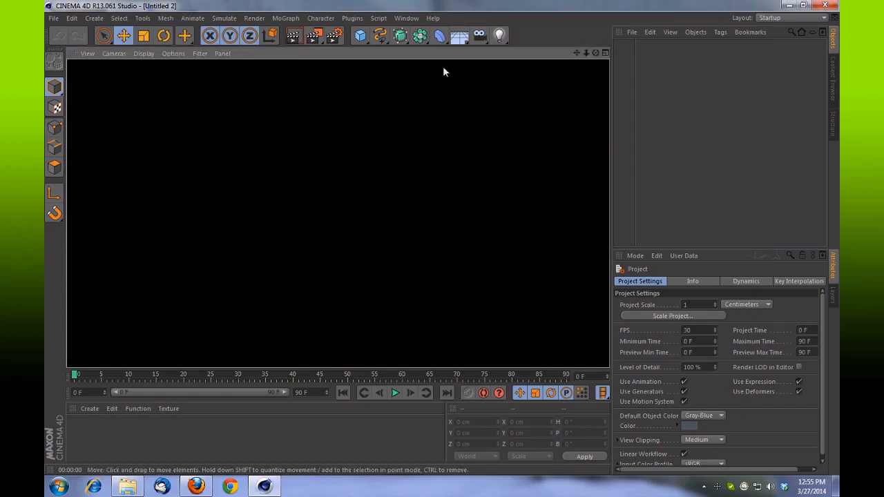
- Add a Plane primitive and stretch it to roughly 1004 cm wide by 1299 cm deep
{"action": "left_click", "coordinate": [359, 35]}
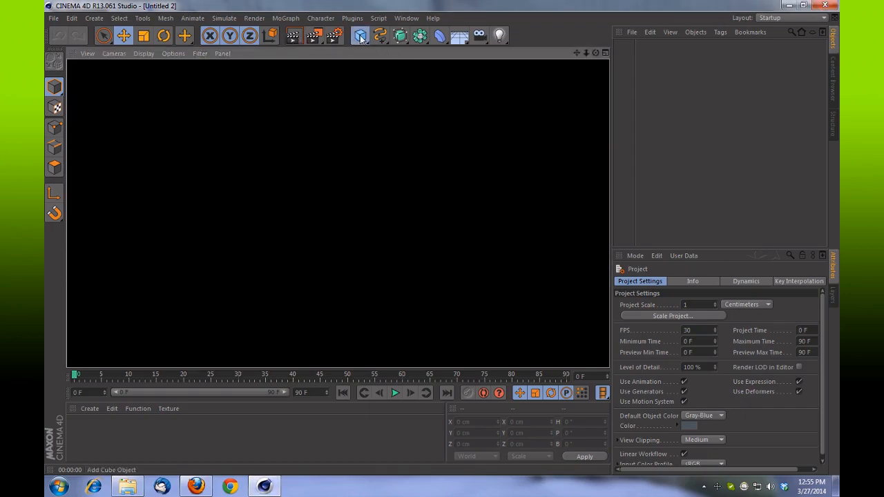
{"action": "left_click", "coordinate": [359, 36]}
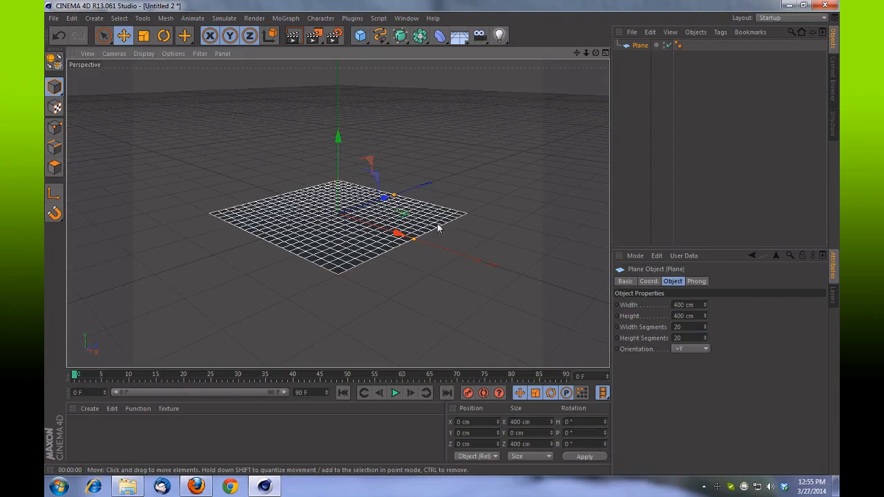
{"action": "left_click_drag", "start_coordinate": [414, 239], "coordinate": [553, 300]}
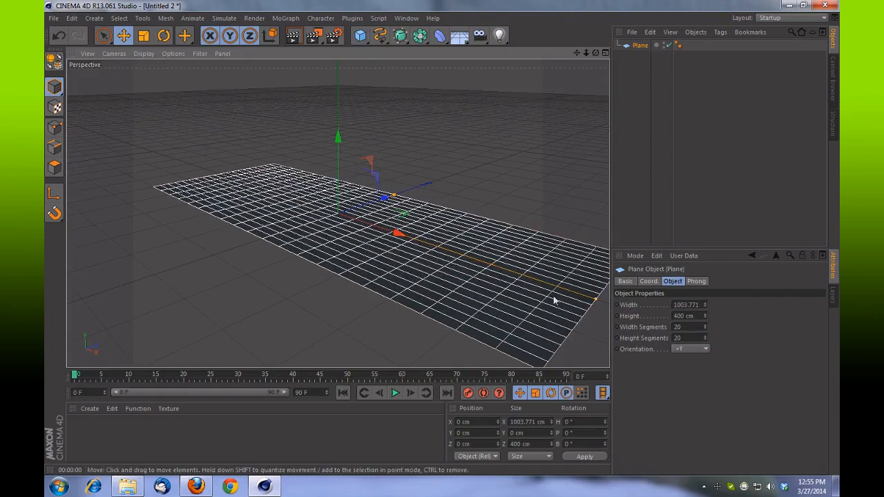
{"action": "left_click_drag", "start_coordinate": [553, 300], "coordinate": [477, 160]}
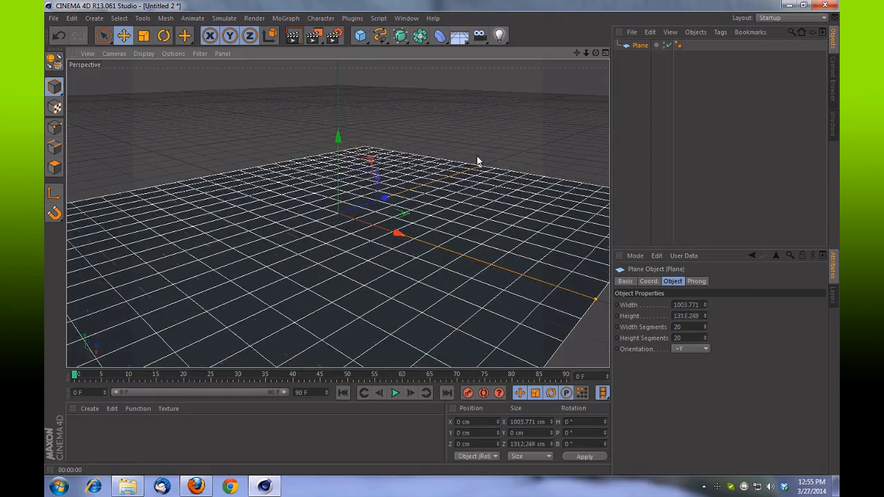
{"action": "left_click", "coordinate": [292, 35]}
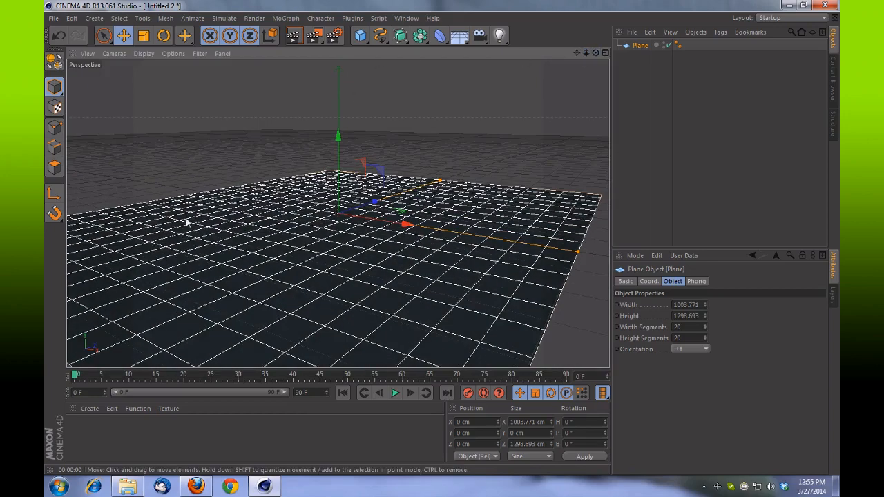
{"action": "mouse_move", "coordinate": [366, 133]}
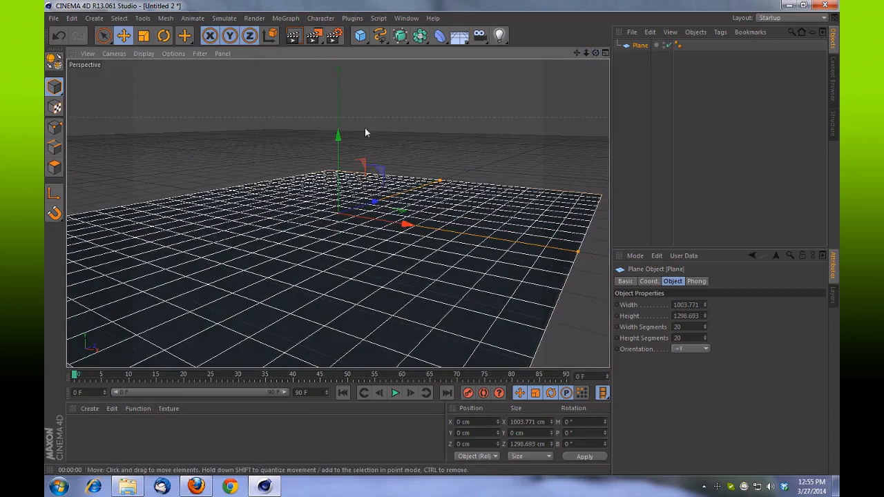
{"action": "mouse_move", "coordinate": [453, 132]}
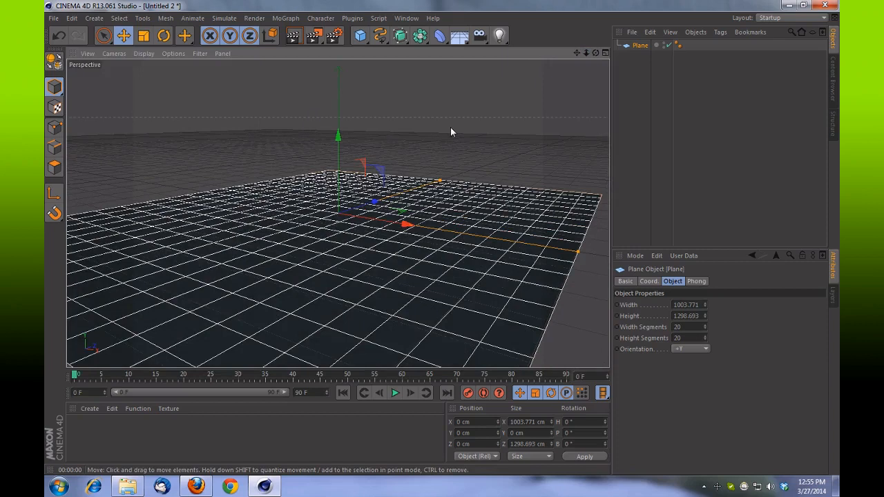
{"action": "mouse_move", "coordinate": [390, 206]}
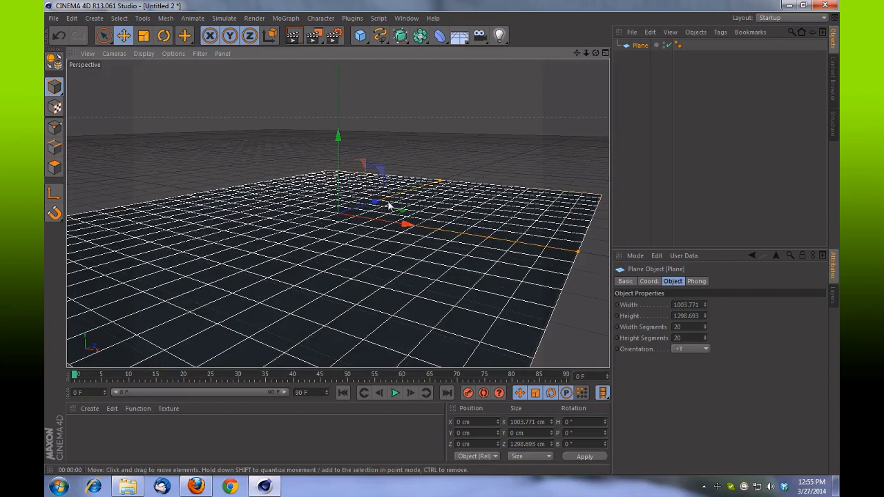
- Add a Background environment object and create a new default material, Mat
{"action": "left_click", "coordinate": [459, 35]}
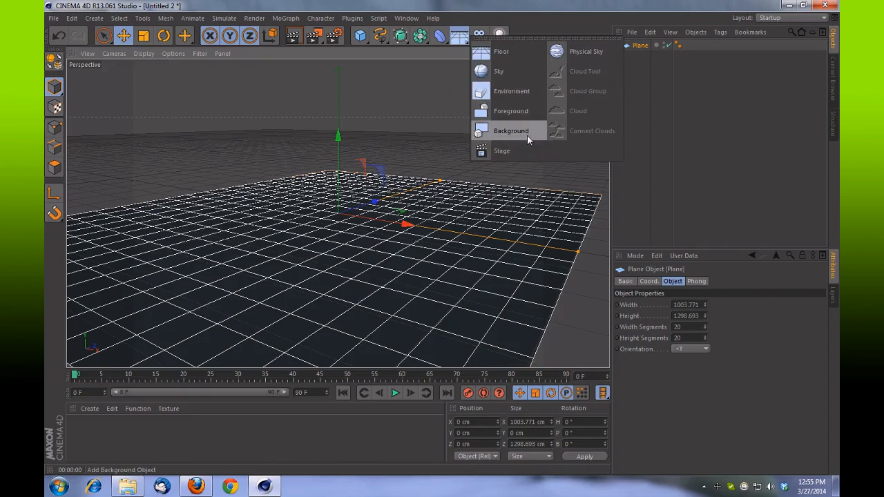
{"action": "left_click", "coordinate": [511, 131]}
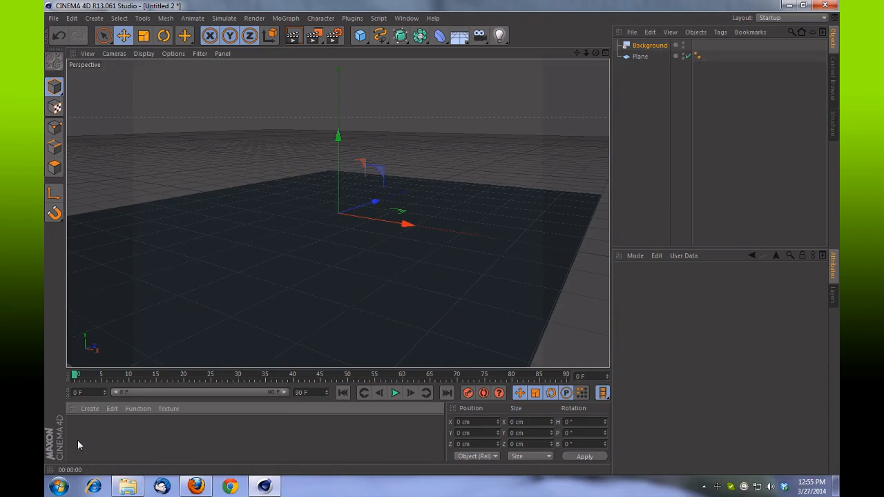
{"action": "double_click", "coordinate": [78, 432]}
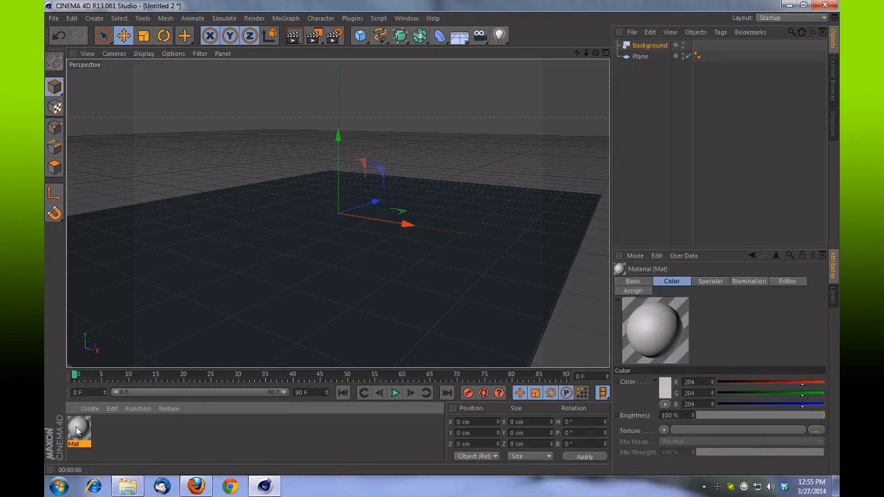
- Give Mat's Color channel a Gradient texture in the Material Editor
{"action": "double_click", "coordinate": [78, 428]}
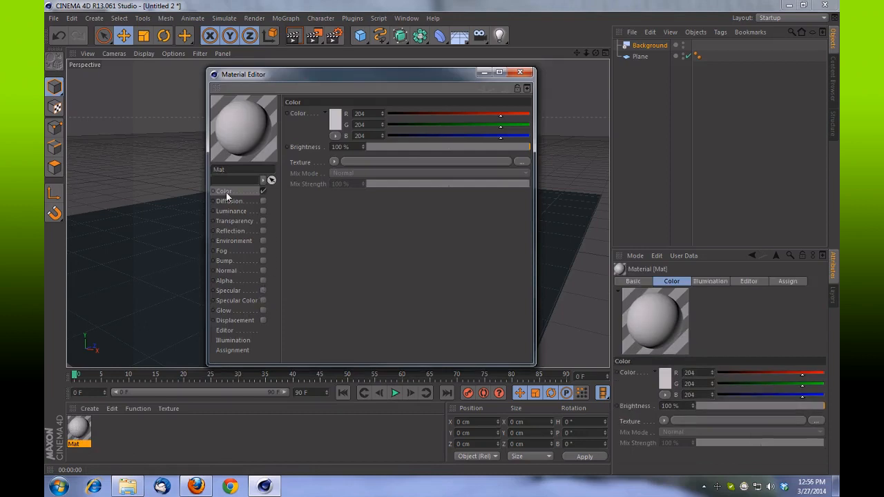
{"action": "mouse_move", "coordinate": [462, 275]}
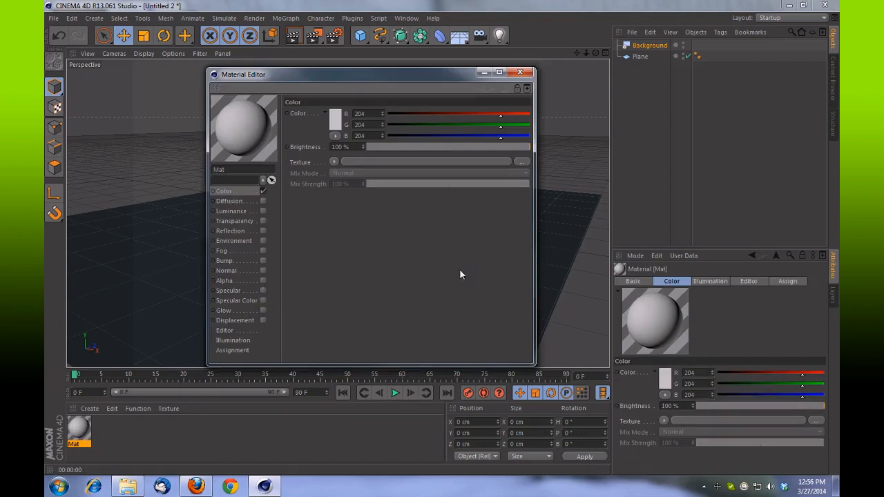
{"action": "left_click", "coordinate": [335, 162]}
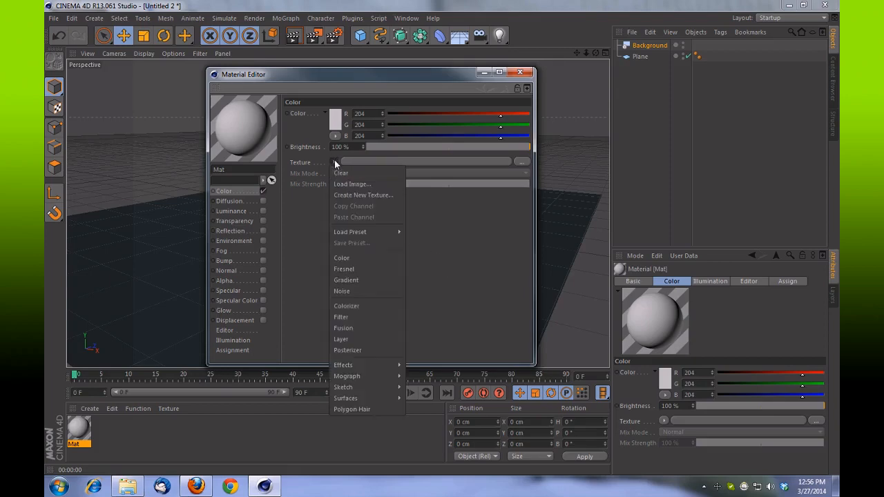
{"action": "left_click", "coordinate": [346, 280]}
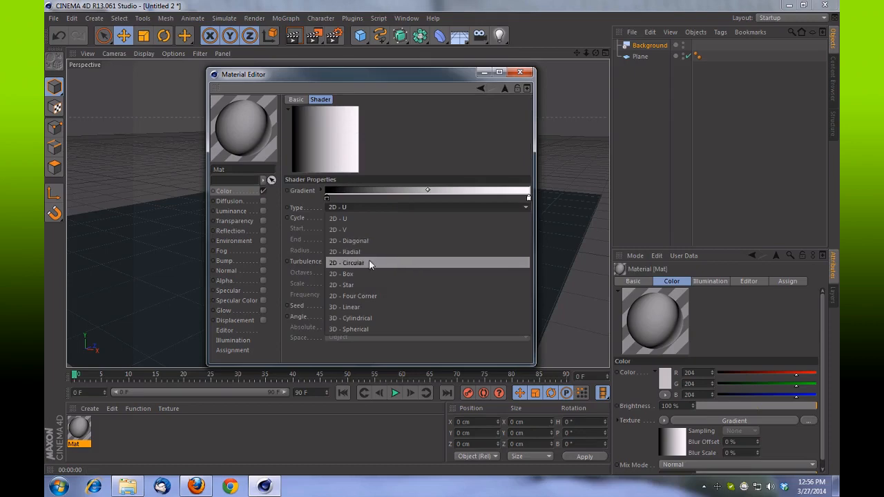
- Make the gradient 2D Circular with both knots pale light blue, then close the editor
{"action": "left_click", "coordinate": [347, 262]}
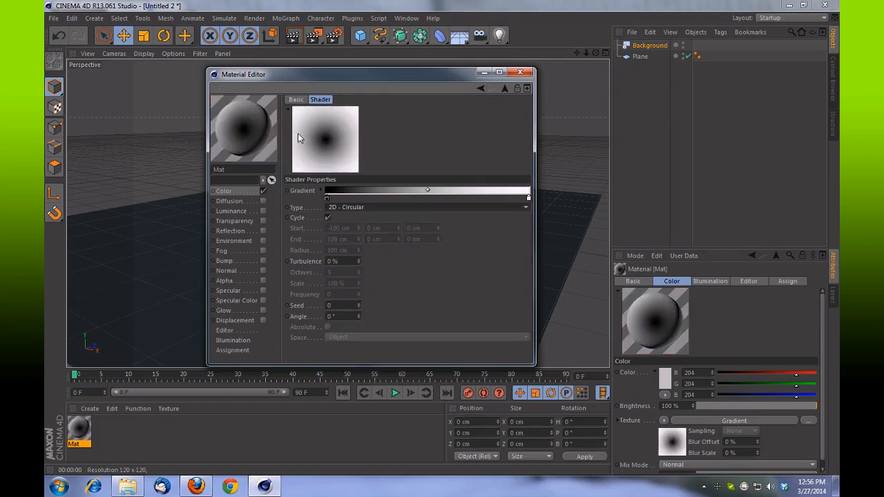
{"action": "mouse_move", "coordinate": [299, 168]}
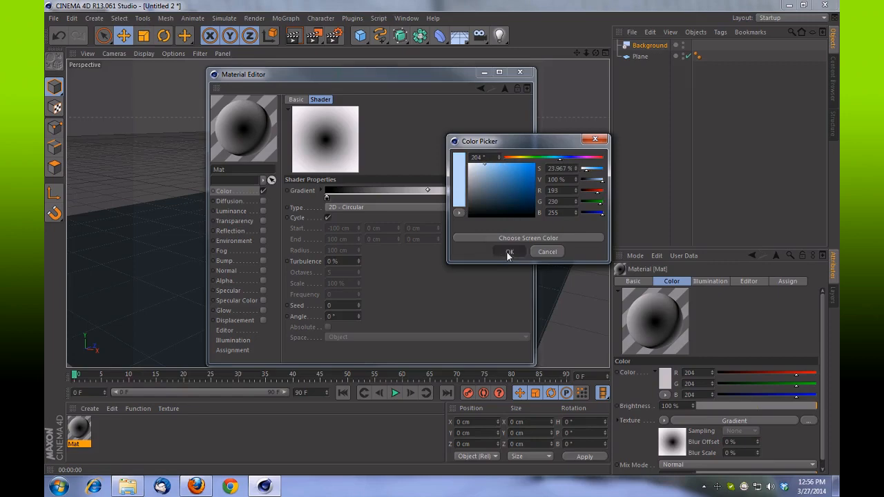
{"action": "left_click", "coordinate": [509, 252]}
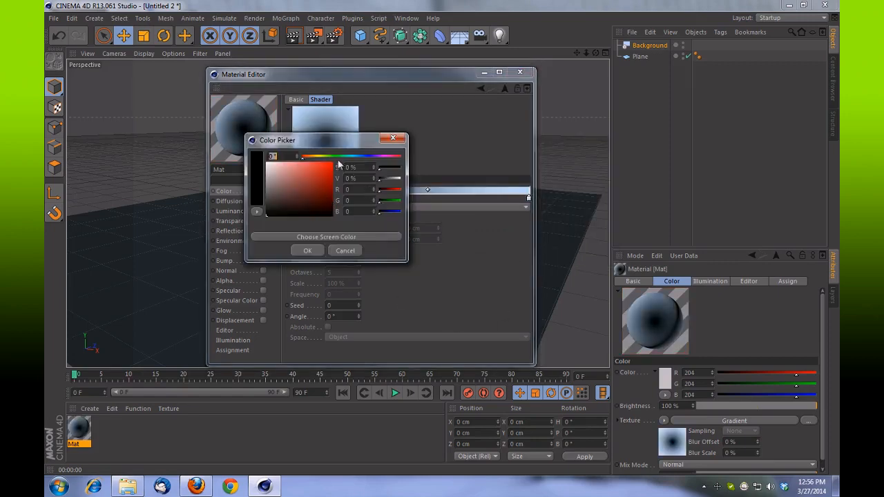
{"action": "left_click", "coordinate": [275, 166]}
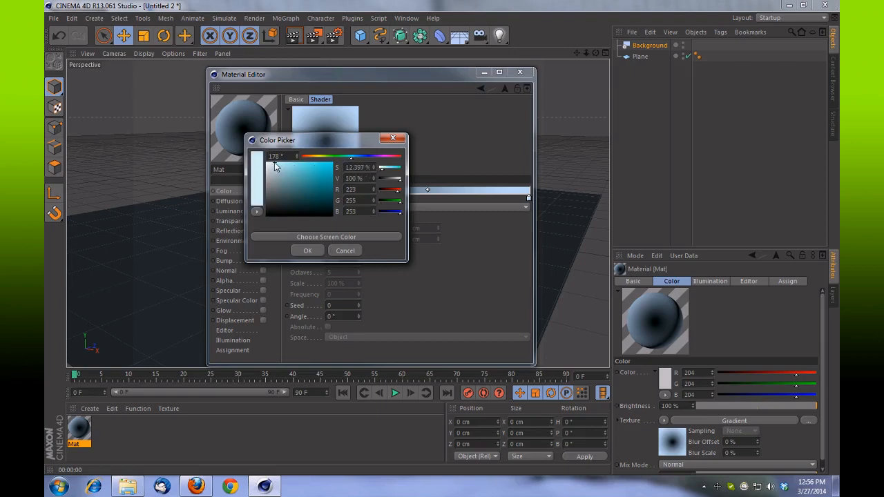
{"action": "mouse_move", "coordinate": [338, 159]}
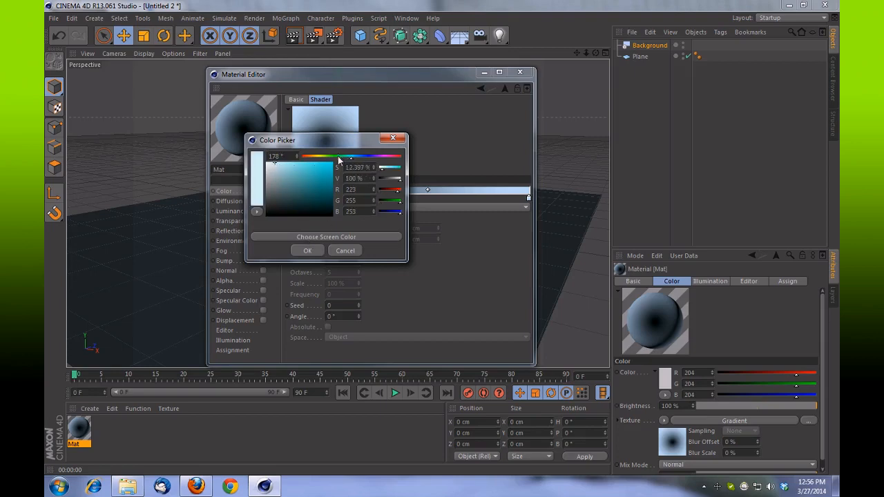
{"action": "left_click", "coordinate": [307, 250]}
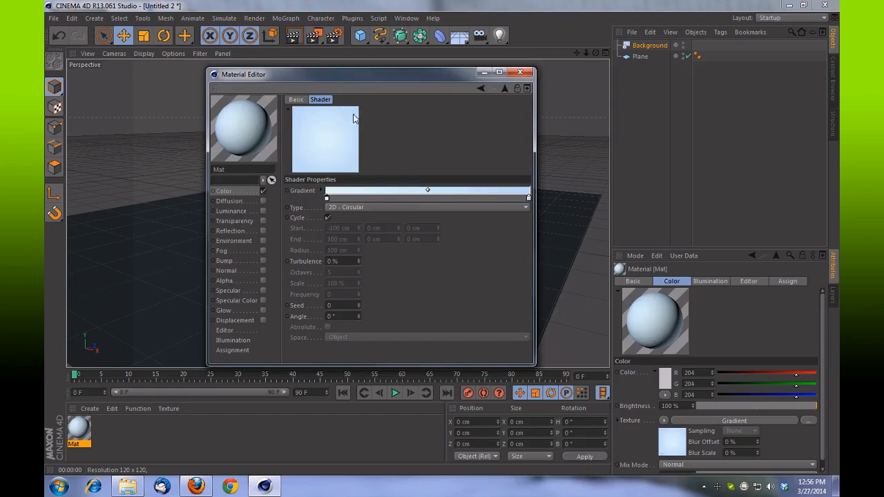
{"action": "mouse_move", "coordinate": [337, 145]}
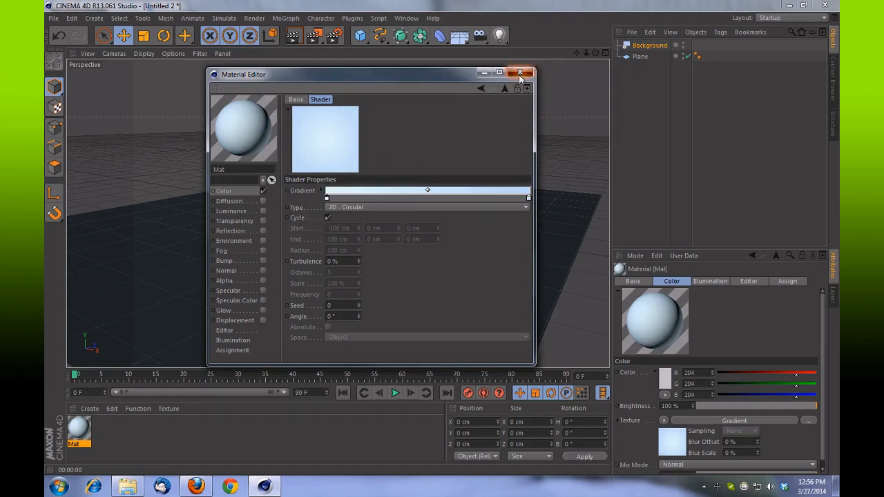
{"action": "left_click", "coordinate": [521, 72]}
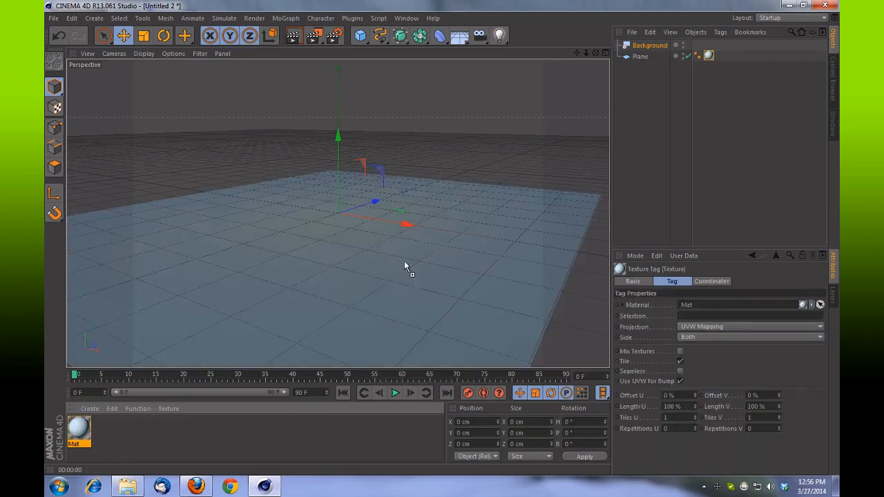
- Apply the light-blue Mat to the Background object and select the floor Plane
{"action": "left_click", "coordinate": [750, 326]}
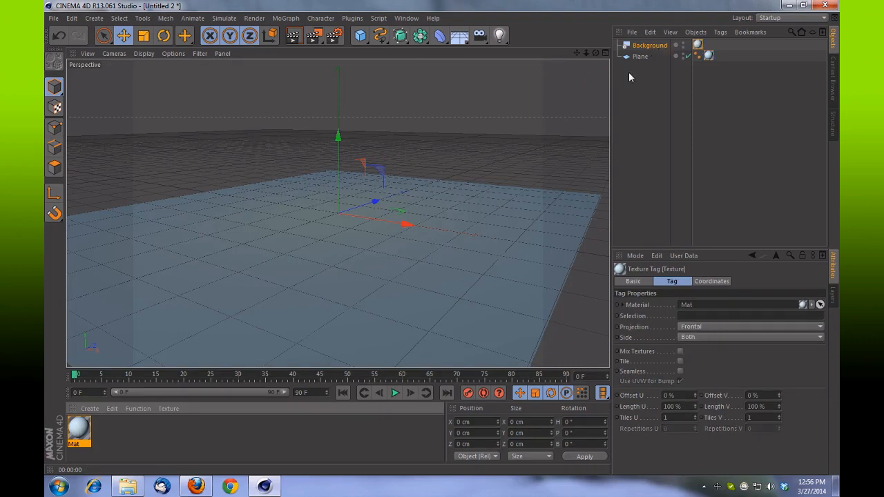
{"action": "mouse_move", "coordinate": [657, 85]}
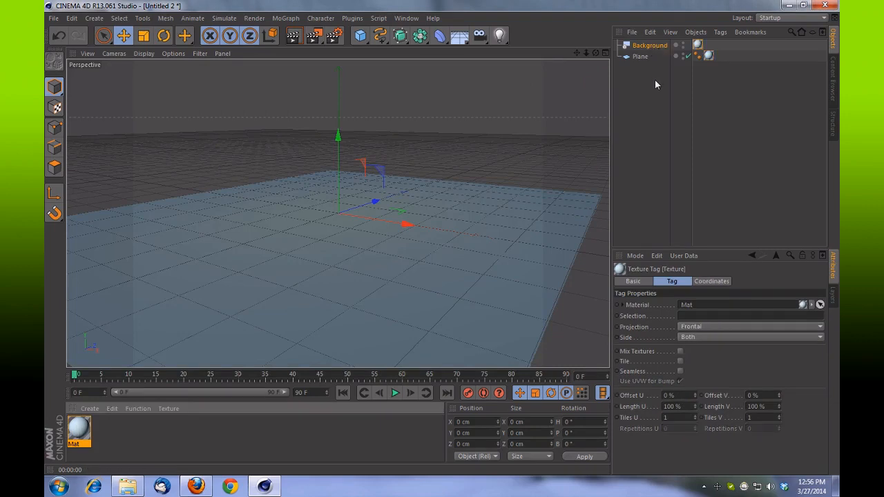
{"action": "left_click", "coordinate": [640, 56]}
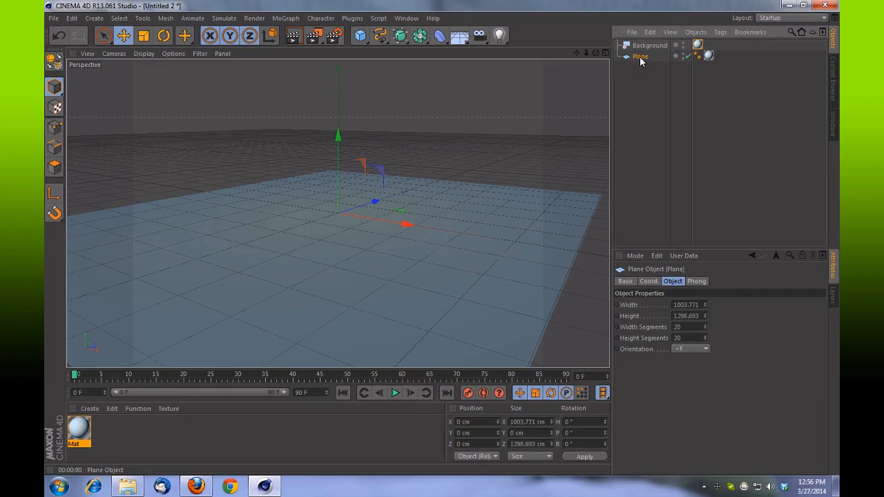
- Add a Compositing tag to the Plane with Compositing Background enabled
{"action": "right_click", "coordinate": [639, 56]}
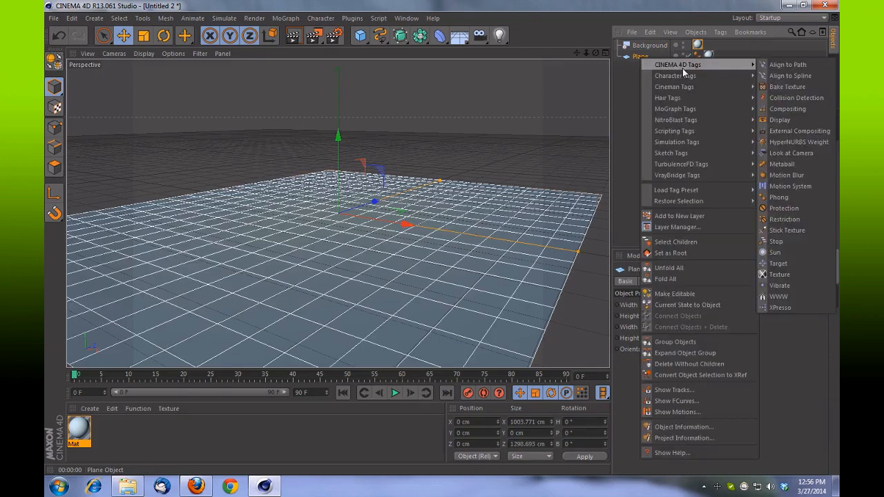
{"action": "mouse_move", "coordinate": [787, 109]}
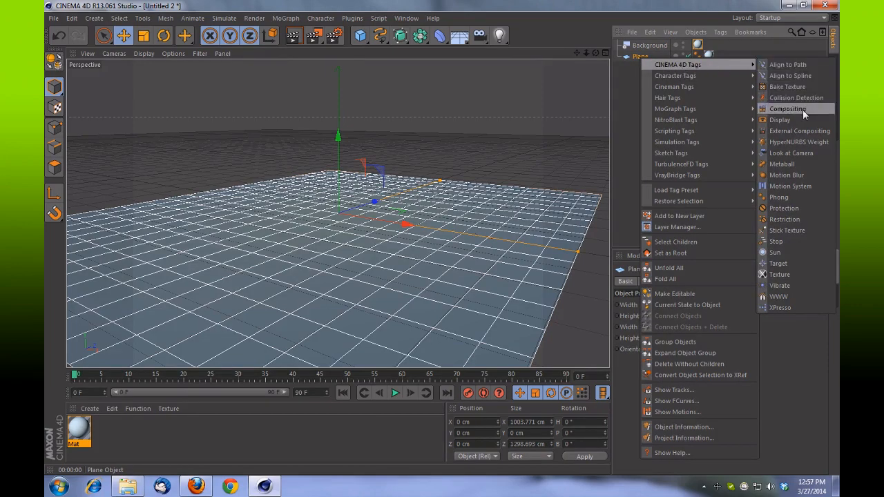
{"action": "left_click", "coordinate": [787, 108]}
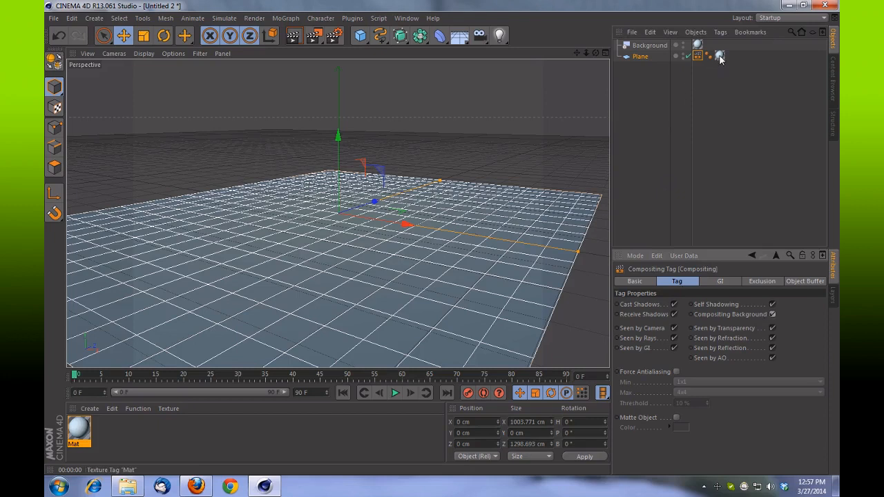
- Set the Plane's Mat texture tag projection to Frontal
{"action": "left_click", "coordinate": [720, 56]}
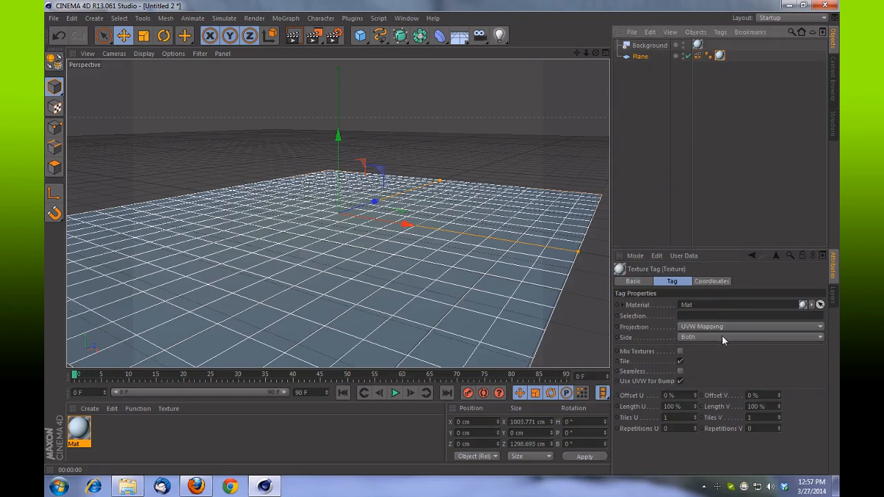
{"action": "left_click", "coordinate": [751, 337]}
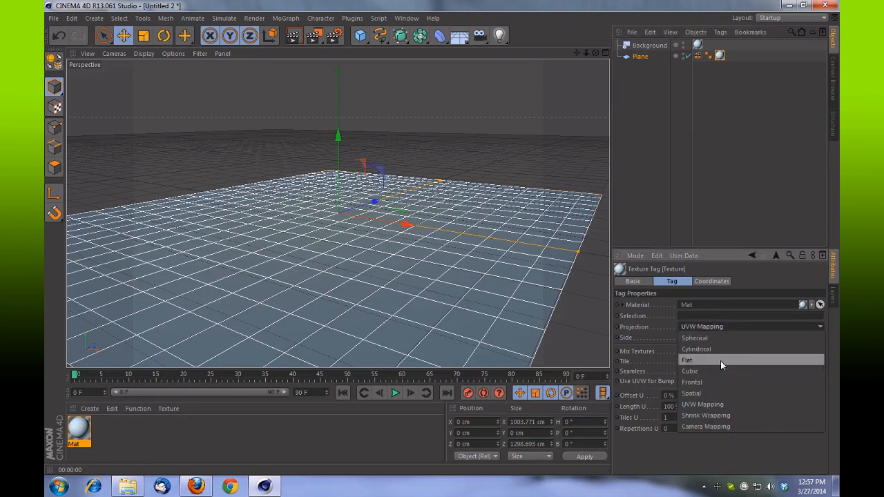
{"action": "left_click", "coordinate": [692, 382]}
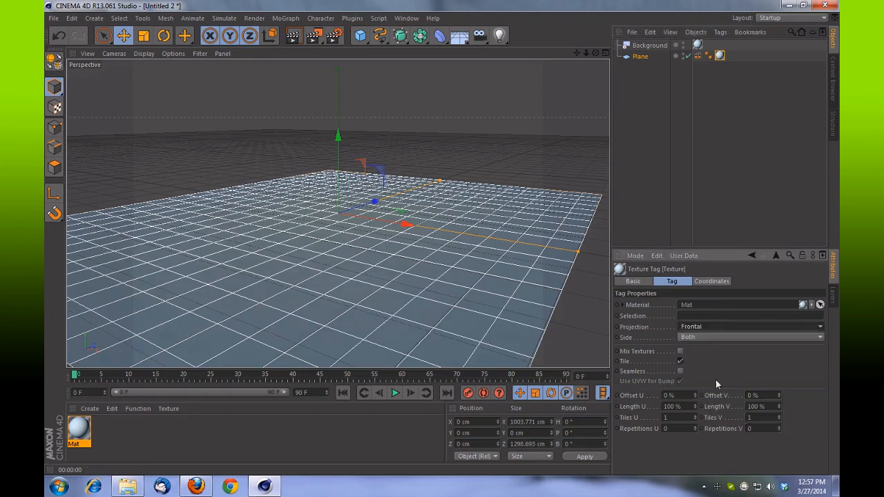
{"action": "left_click", "coordinate": [293, 36]}
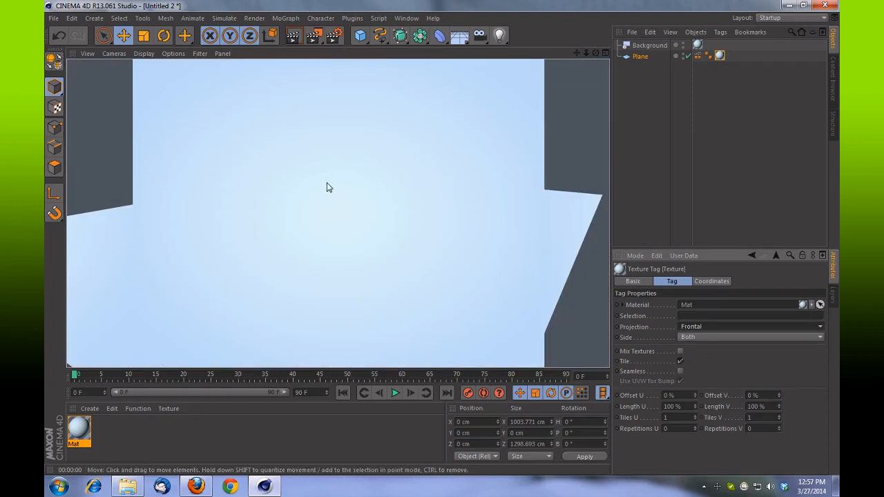
{"action": "mouse_move", "coordinate": [393, 304]}
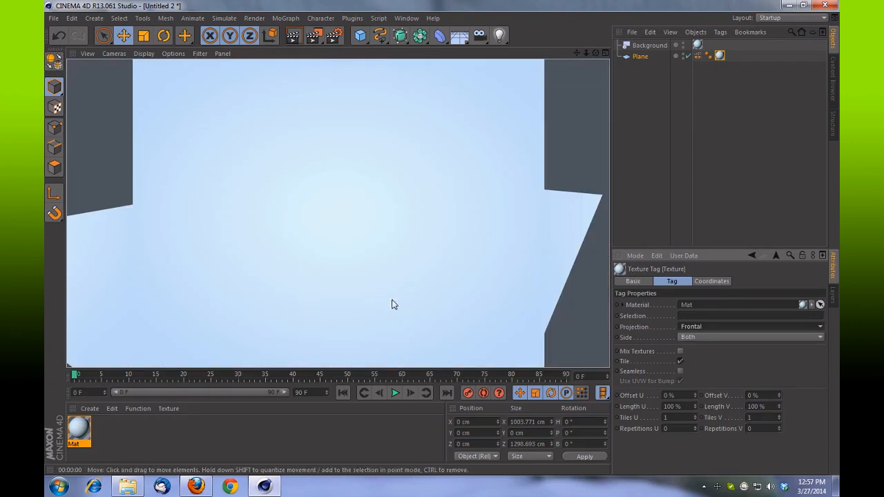
{"action": "mouse_move", "coordinate": [313, 104]}
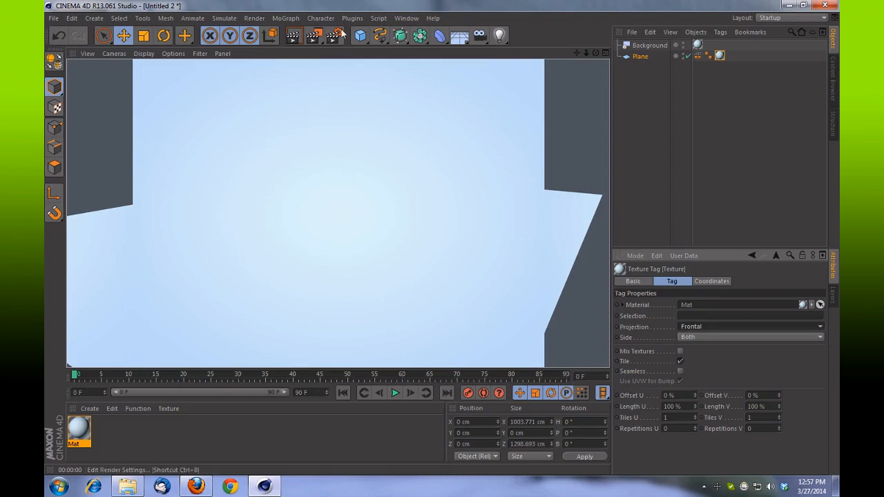
- Set the render output width to 1280 pixels and close Render Settings
{"action": "left_click", "coordinate": [337, 35]}
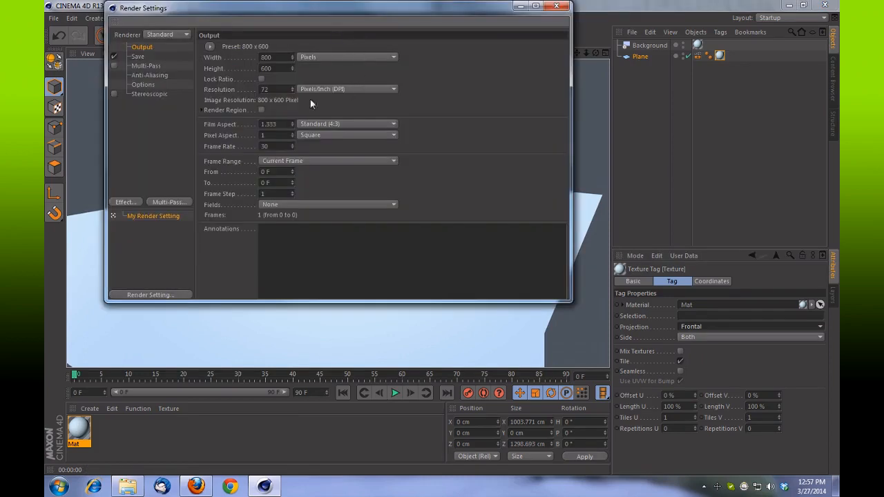
{"action": "left_click", "coordinate": [266, 57]}
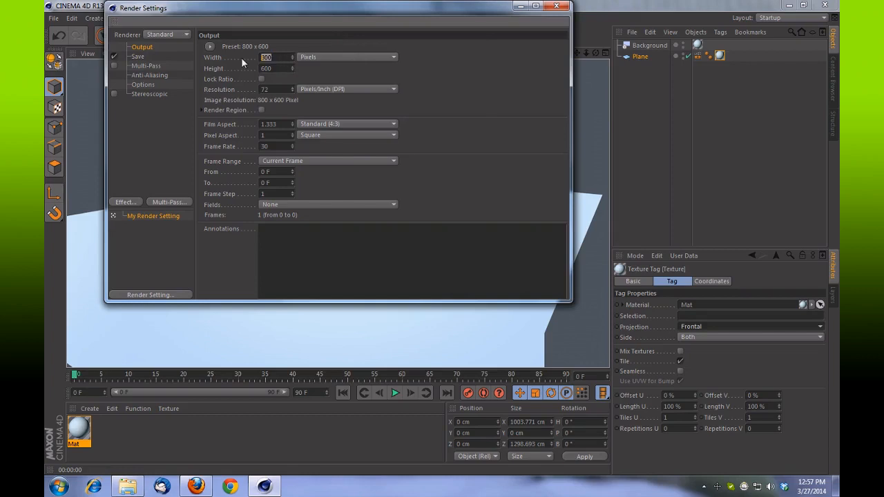
{"action": "type", "text": "1280"}
{"action": "left_click", "coordinate": [278, 69]}
{"action": "type", "text": "72"}
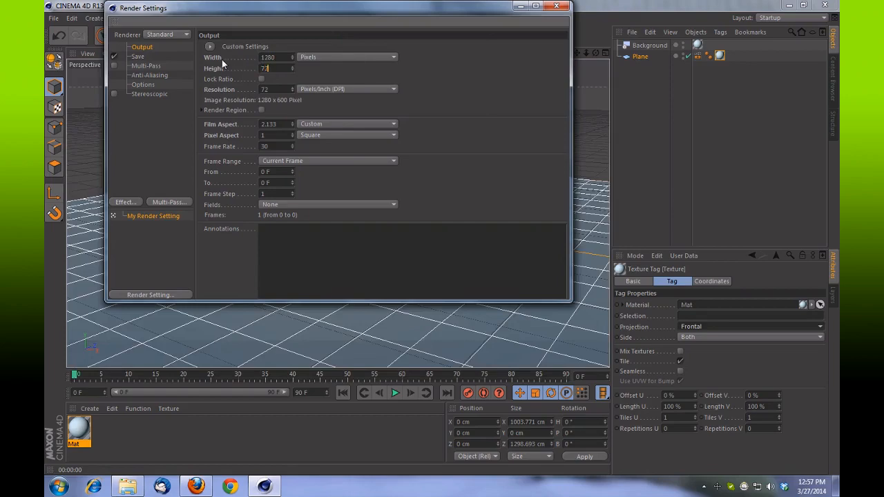
{"action": "left_click", "coordinate": [557, 6]}
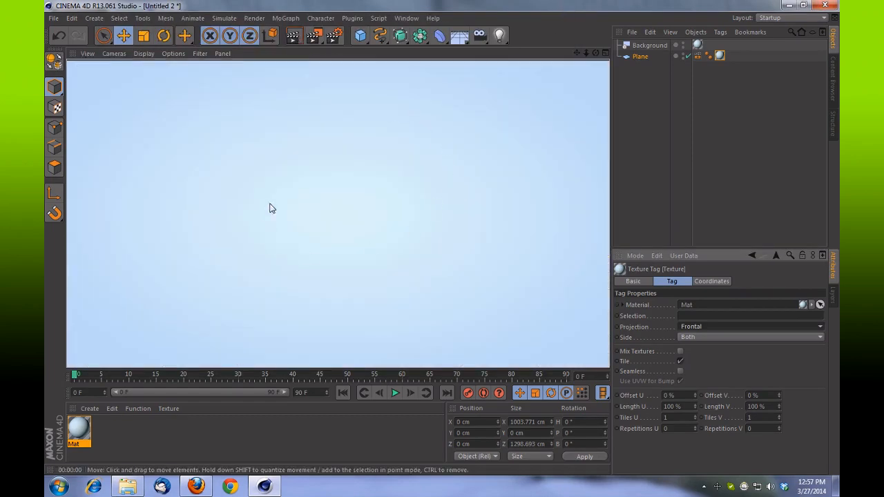
{"action": "mouse_move", "coordinate": [383, 260]}
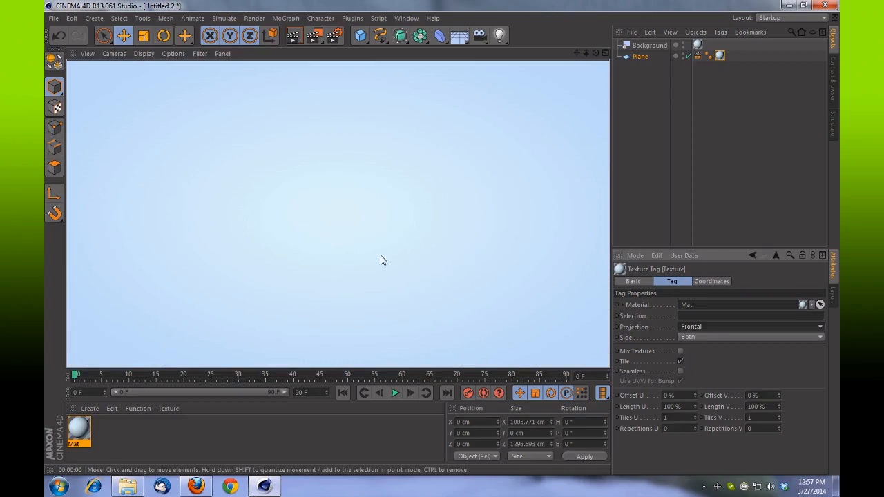
{"action": "mouse_move", "coordinate": [585, 77]}
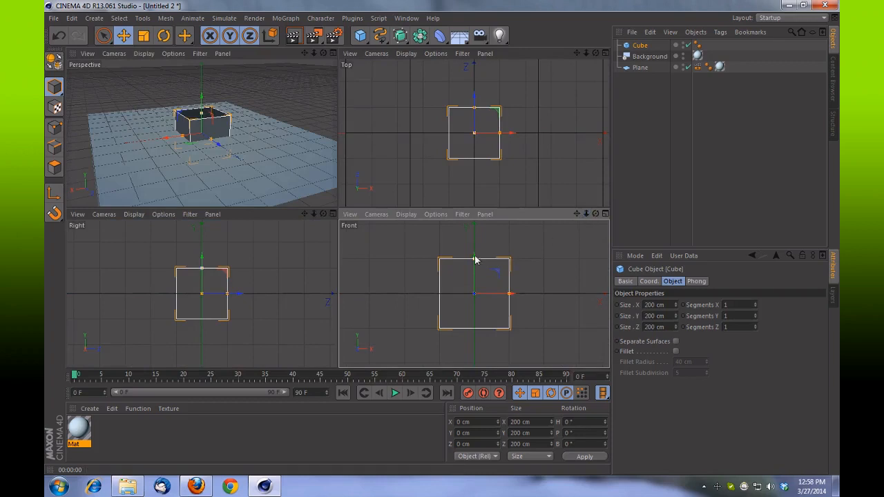
- Stretch the cube to about 248 cm tall so it rests on the floor
{"action": "left_click_drag", "start_coordinate": [475, 259], "coordinate": [475, 250]}
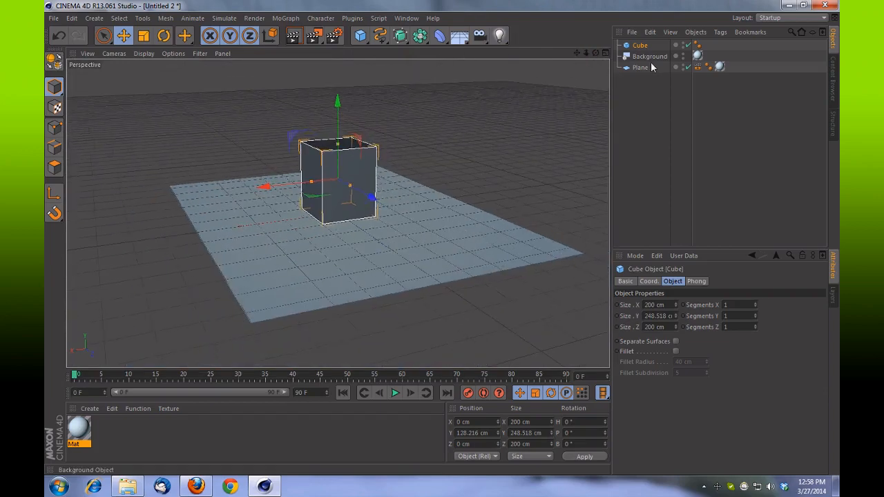
- Add a light high and off to the side, with soft shadow maps at 70% density
{"action": "left_click", "coordinate": [500, 36]}
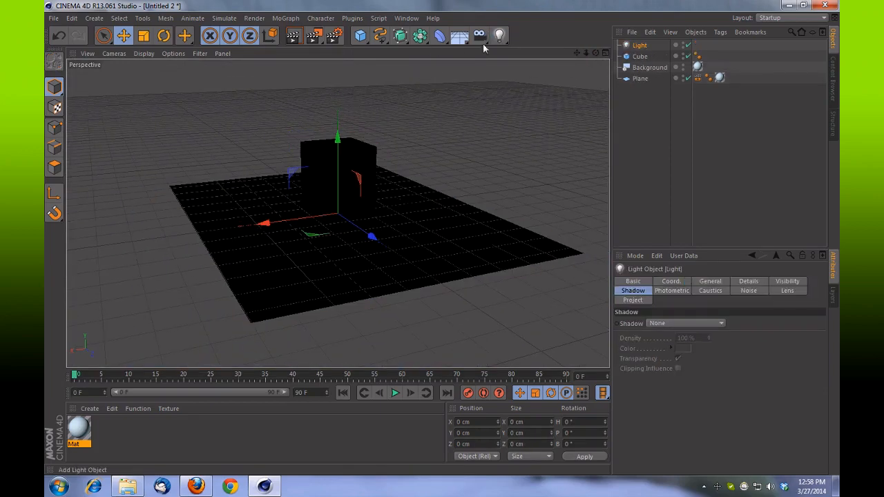
{"action": "left_click_drag", "start_coordinate": [337, 137], "coordinate": [337, 96]}
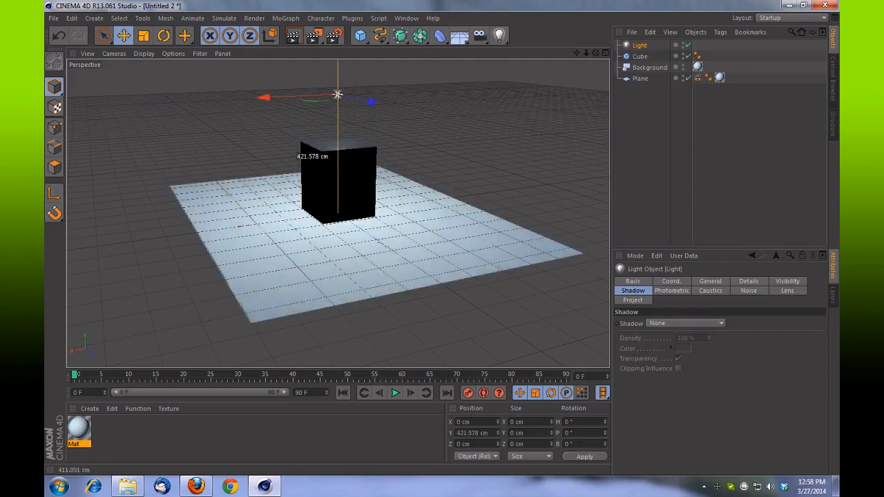
{"action": "left_click_drag", "start_coordinate": [337, 96], "coordinate": [407, 109]}
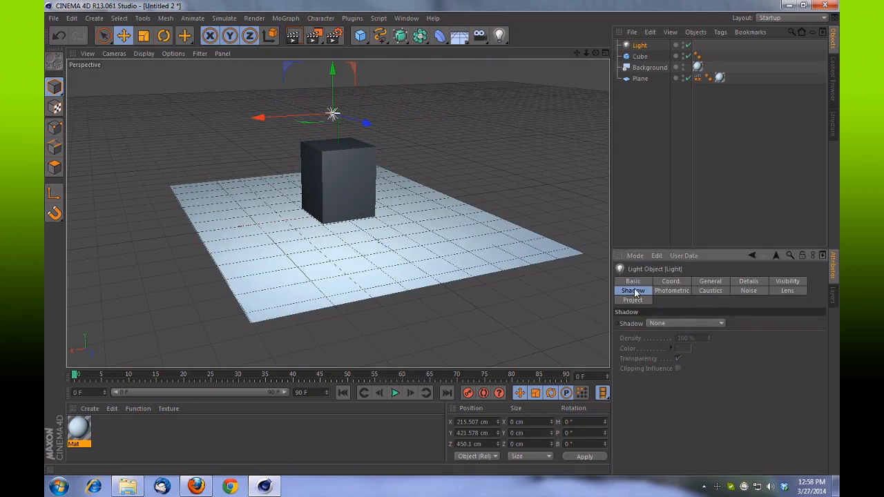
{"action": "left_click", "coordinate": [685, 324]}
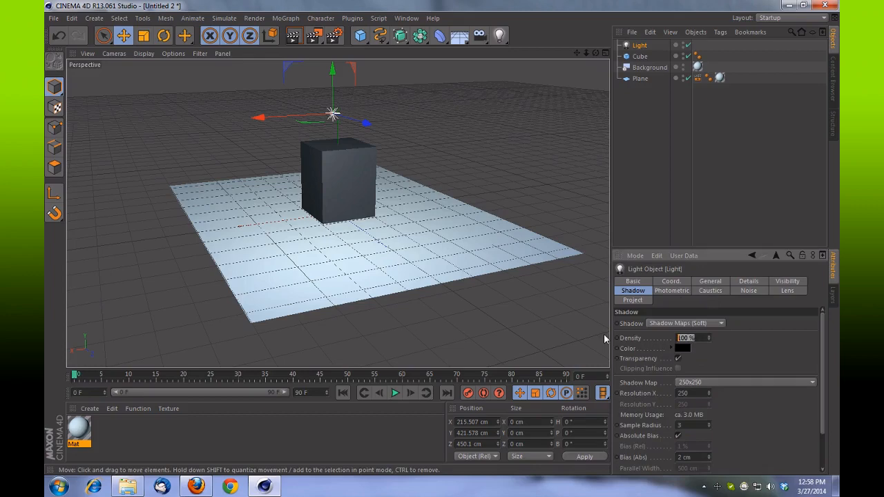
{"action": "type", "text": "70"}
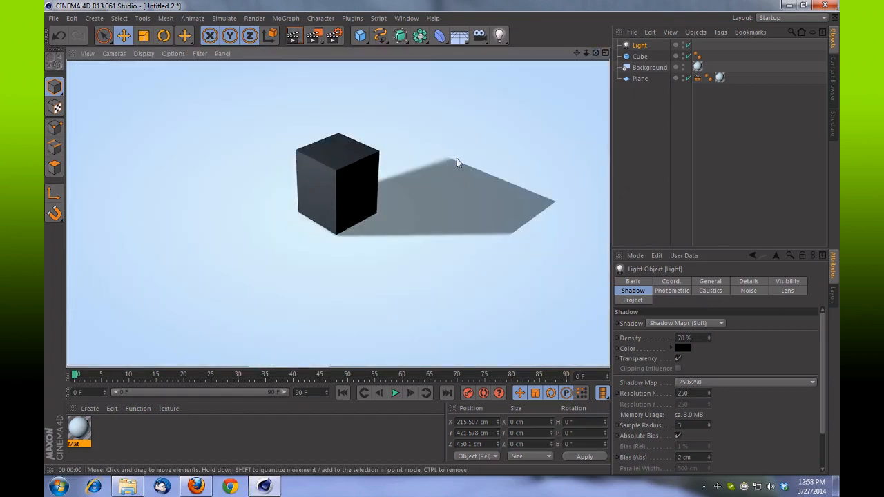
{"action": "mouse_move", "coordinate": [596, 58]}
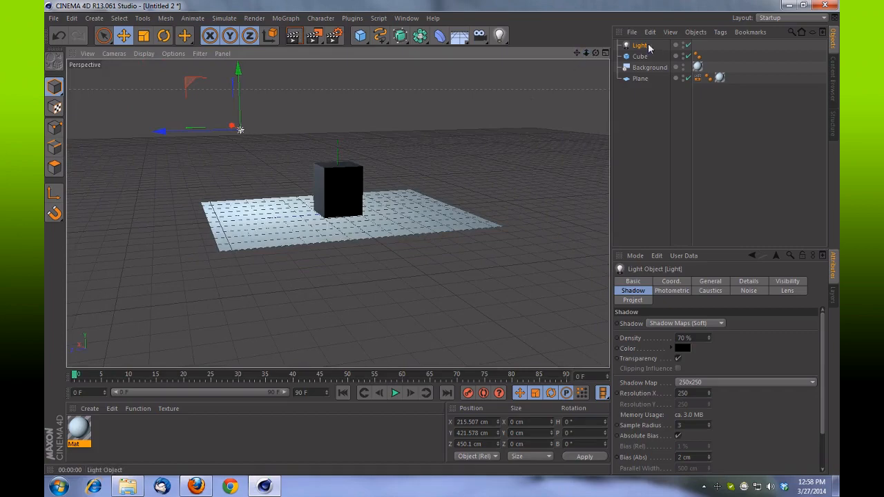
- Enlarge the floor Plane to about 3039 × 2262 and re-render to show the cube's soft shadow
{"action": "left_click", "coordinate": [640, 78]}
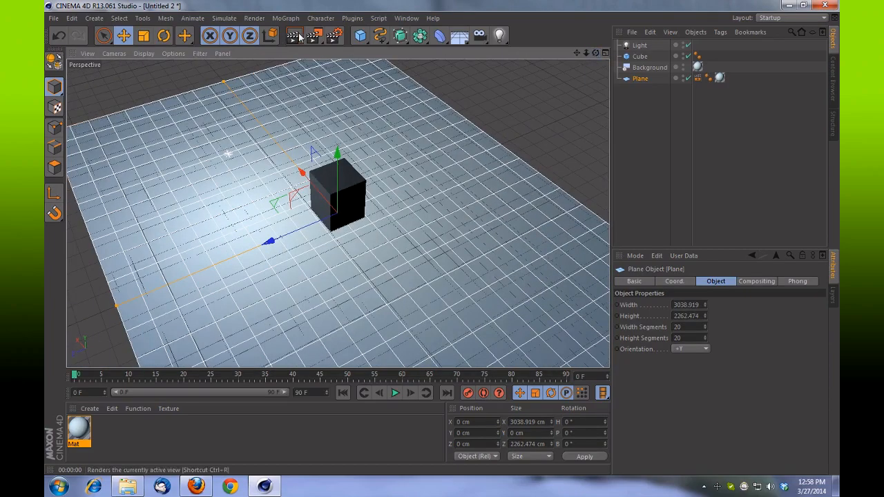
{"action": "left_click", "coordinate": [295, 35]}
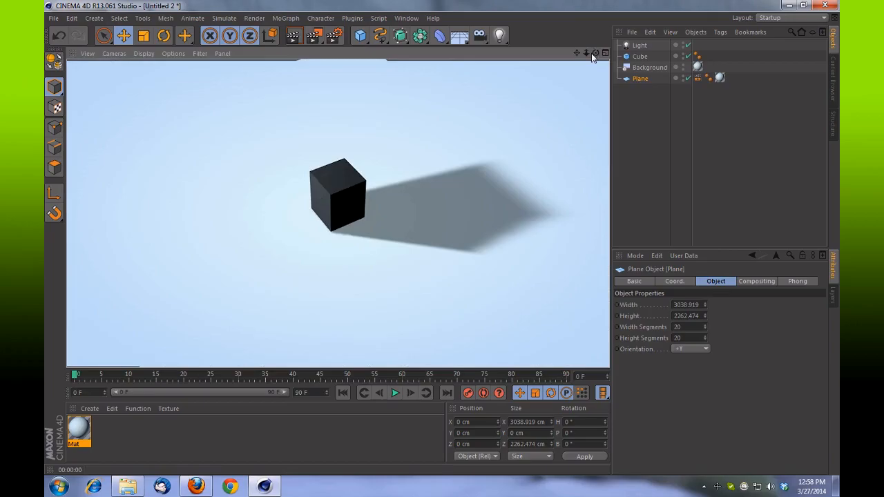